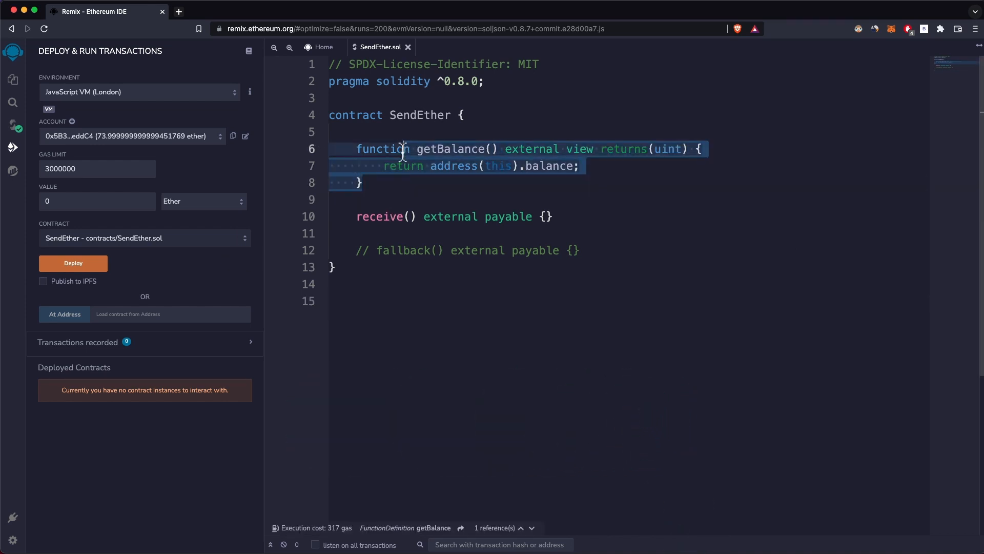
# - Add the missing semicolon and a comment, deploy SendEther, and confirm getBalance returns 0
pyautogui.click(574, 166)
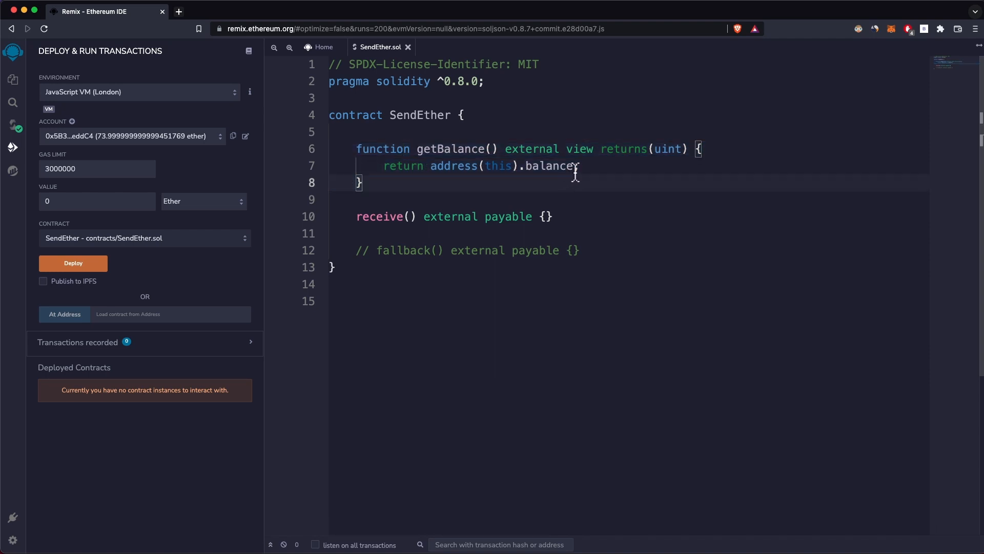
pyautogui.write(';')
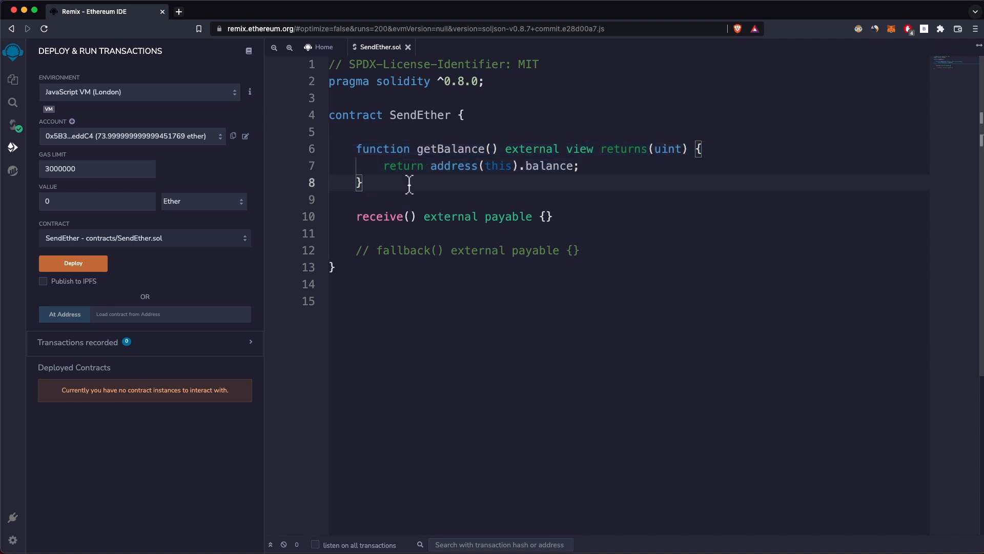
pyautogui.moveTo(565, 217)
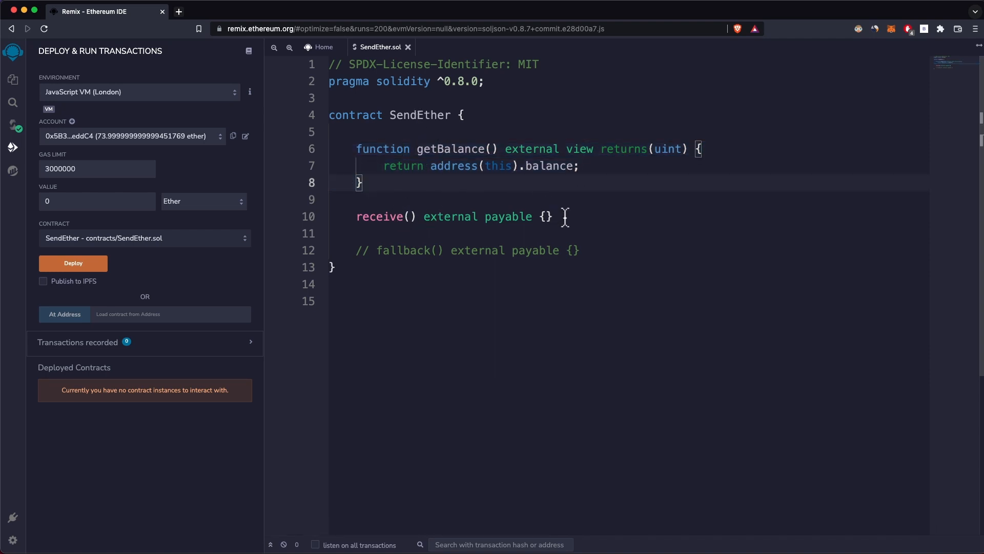
pyautogui.moveTo(386, 216)
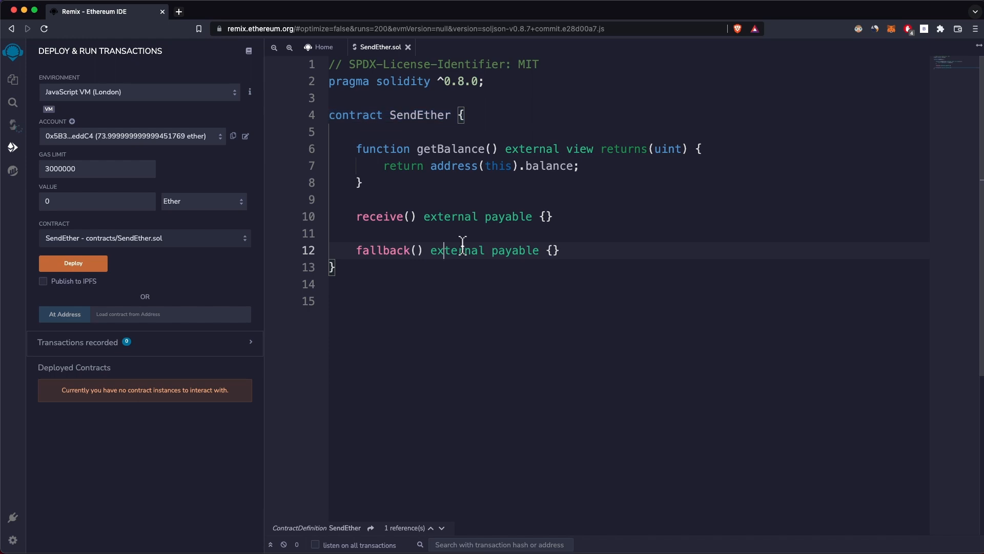
pyautogui.write('//')
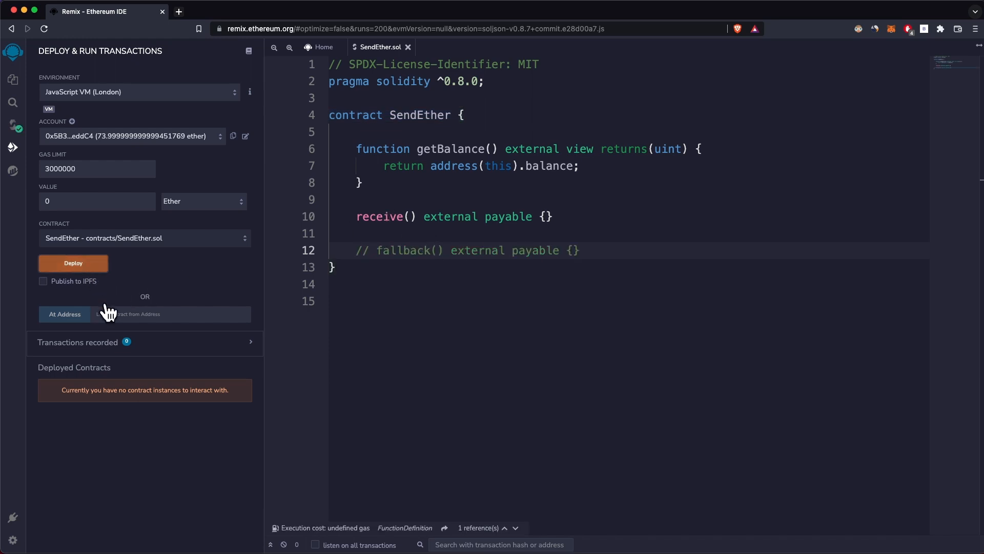
pyautogui.click(73, 263)
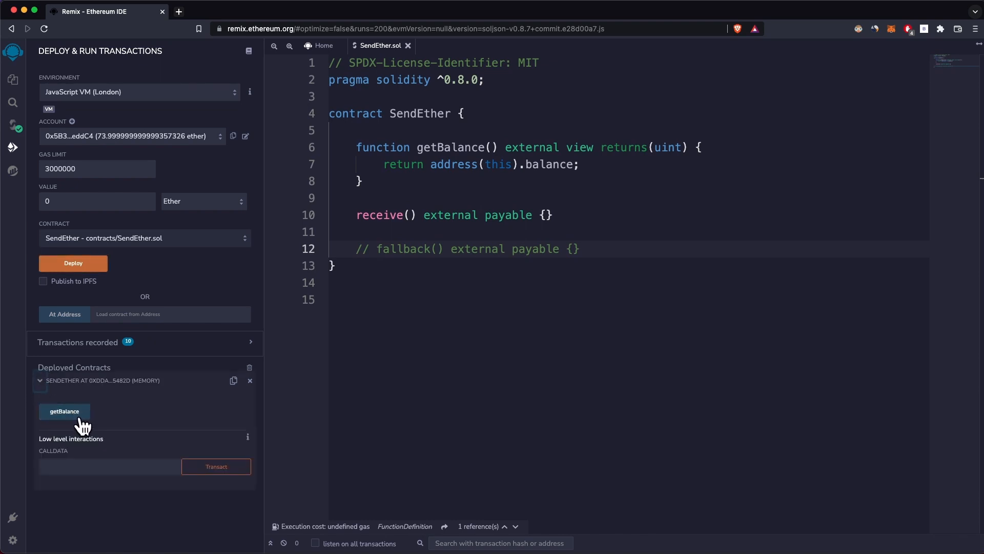
pyautogui.click(63, 410)
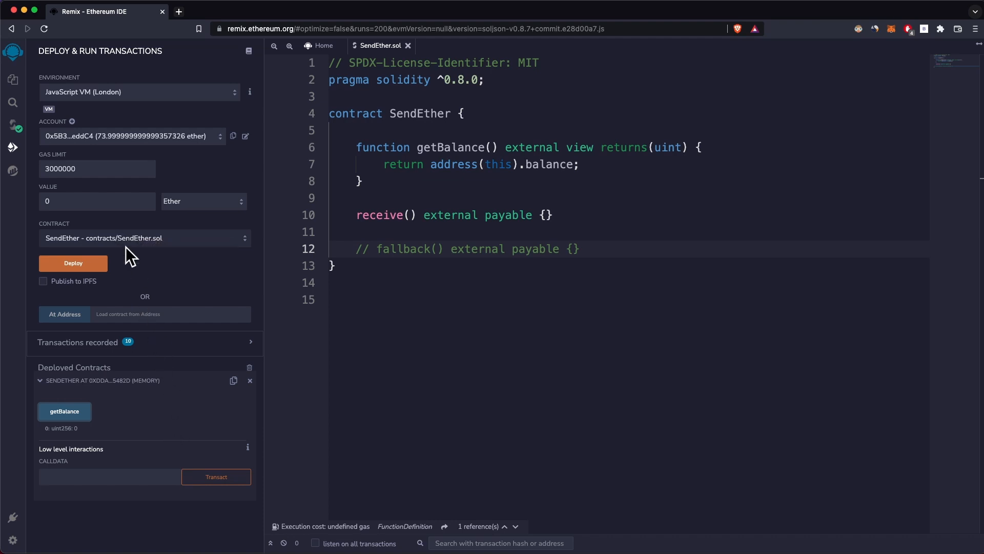
# - Send 2 Ether to the deployed SendEther through a low-level Transact with empty calldata
pyautogui.click(98, 201)
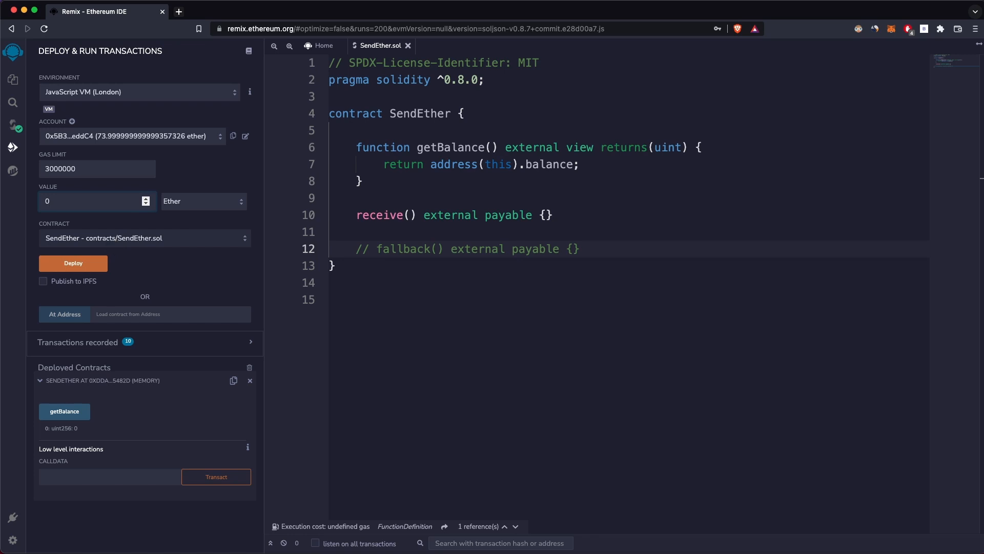
pyautogui.write('2')
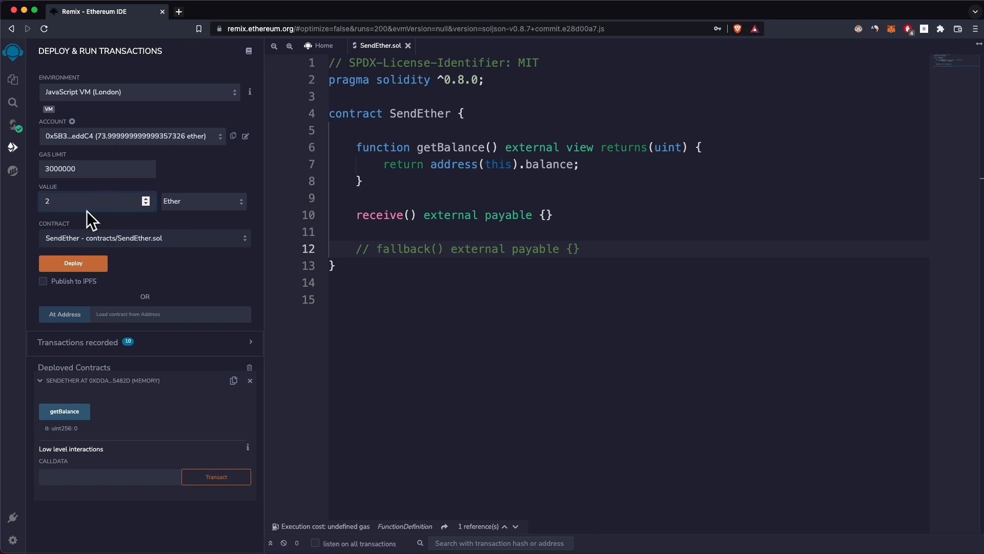
pyautogui.moveTo(128, 369)
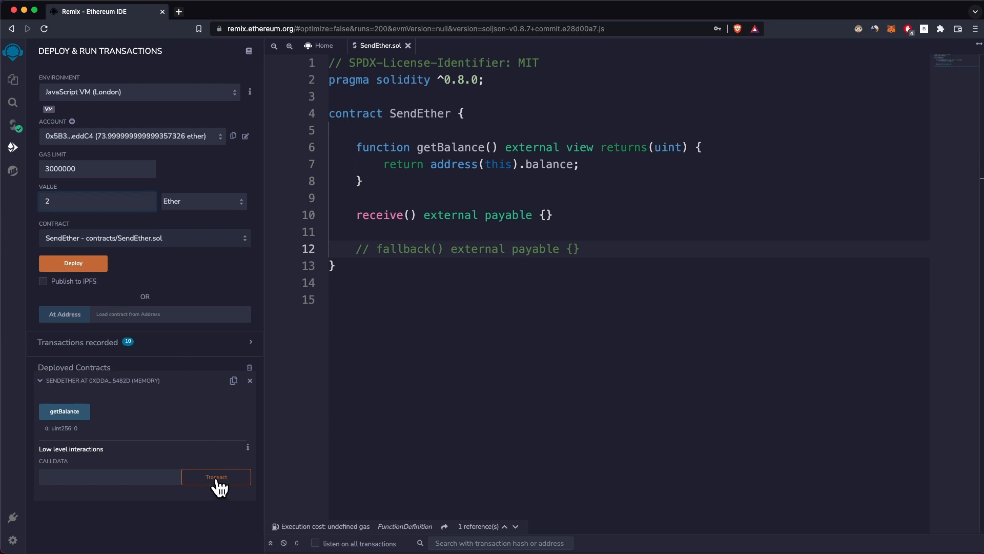
pyautogui.click(216, 476)
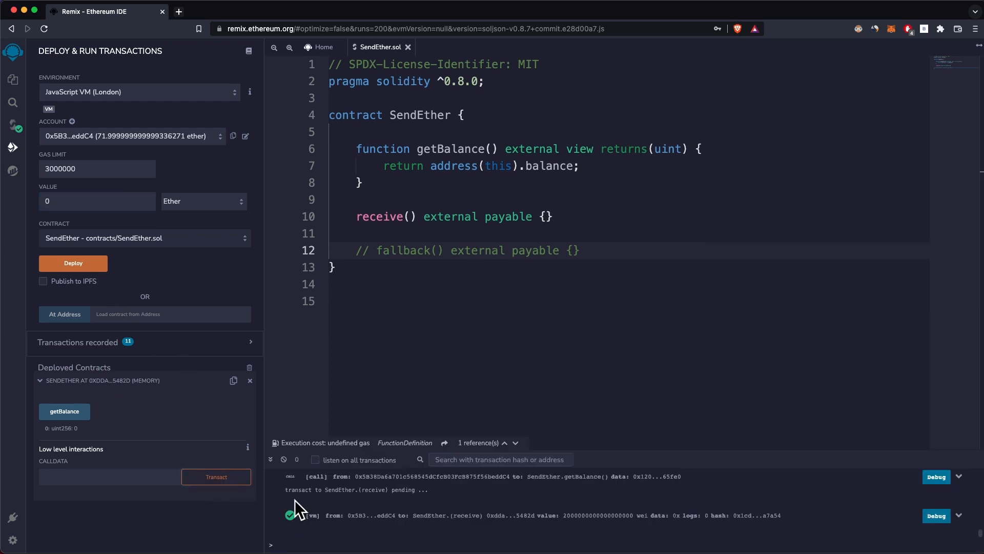
pyautogui.moveTo(132, 468)
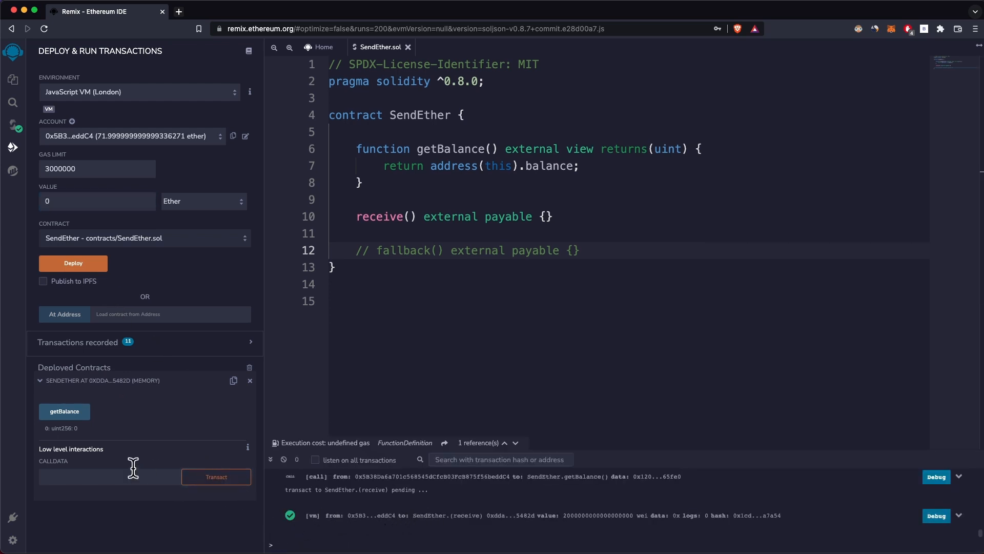
pyautogui.click(63, 412)
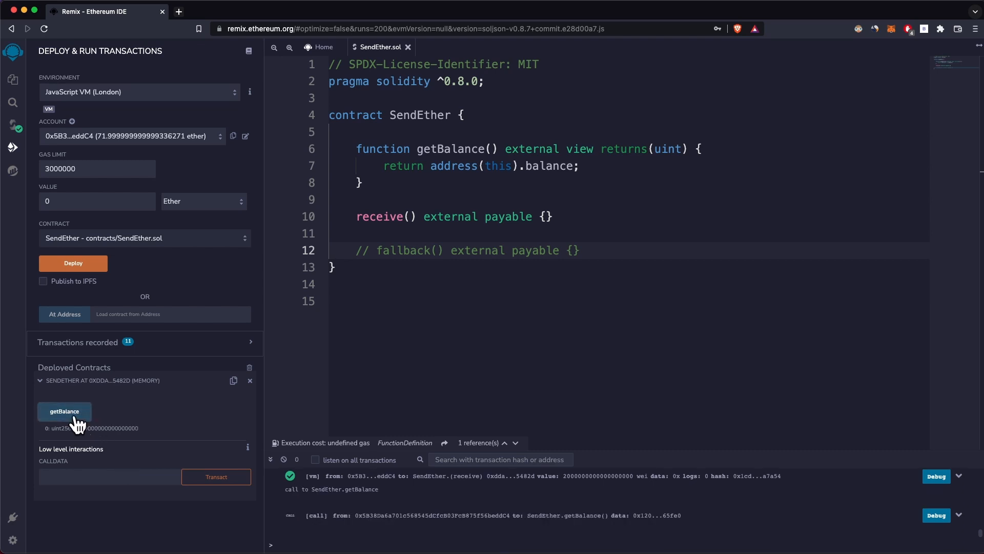
pyautogui.click(64, 411)
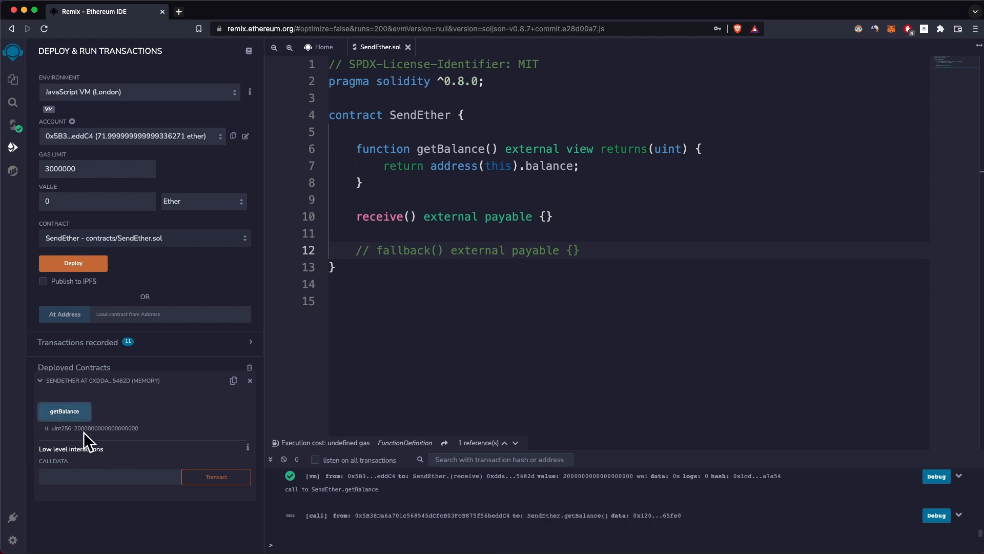
pyautogui.moveTo(84, 437)
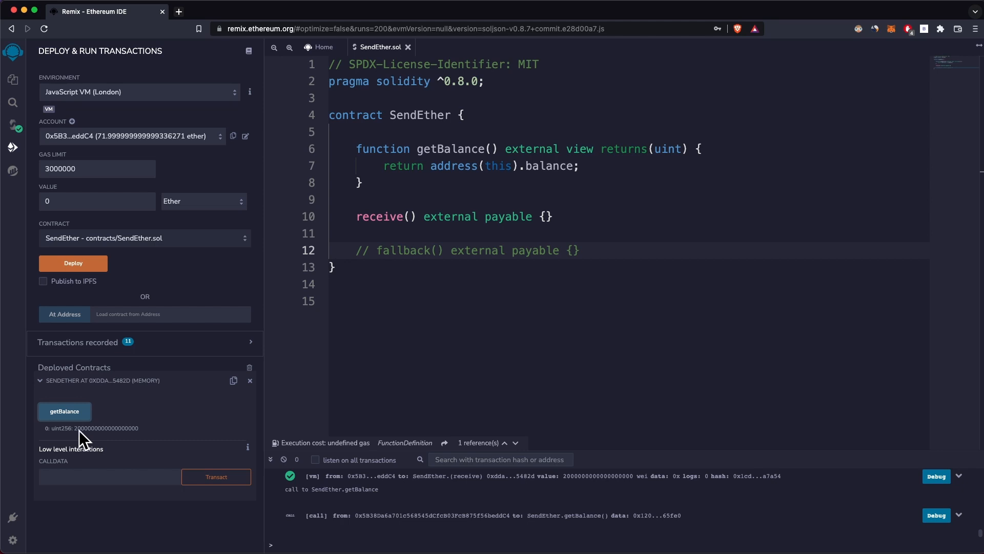
pyautogui.moveTo(97, 438)
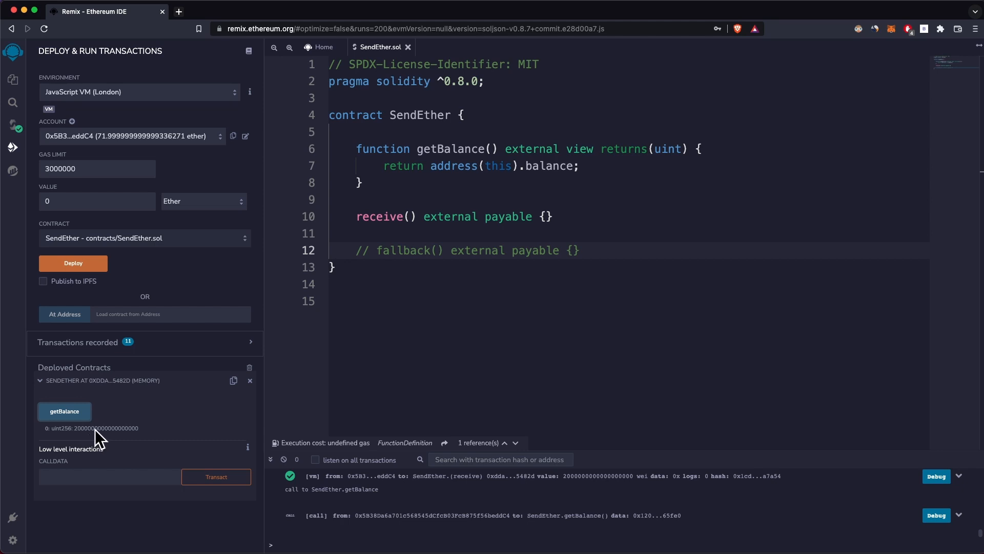
pyautogui.moveTo(100, 439)
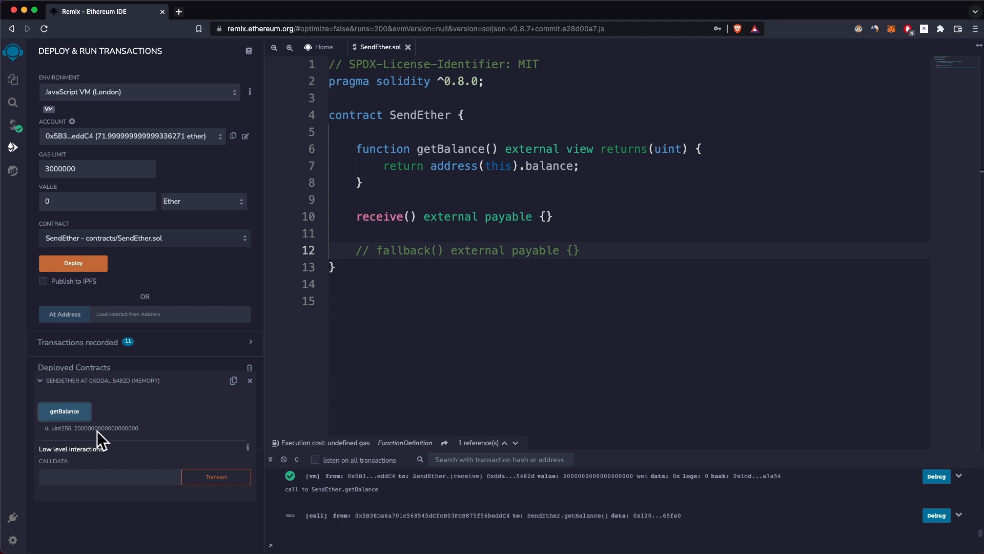